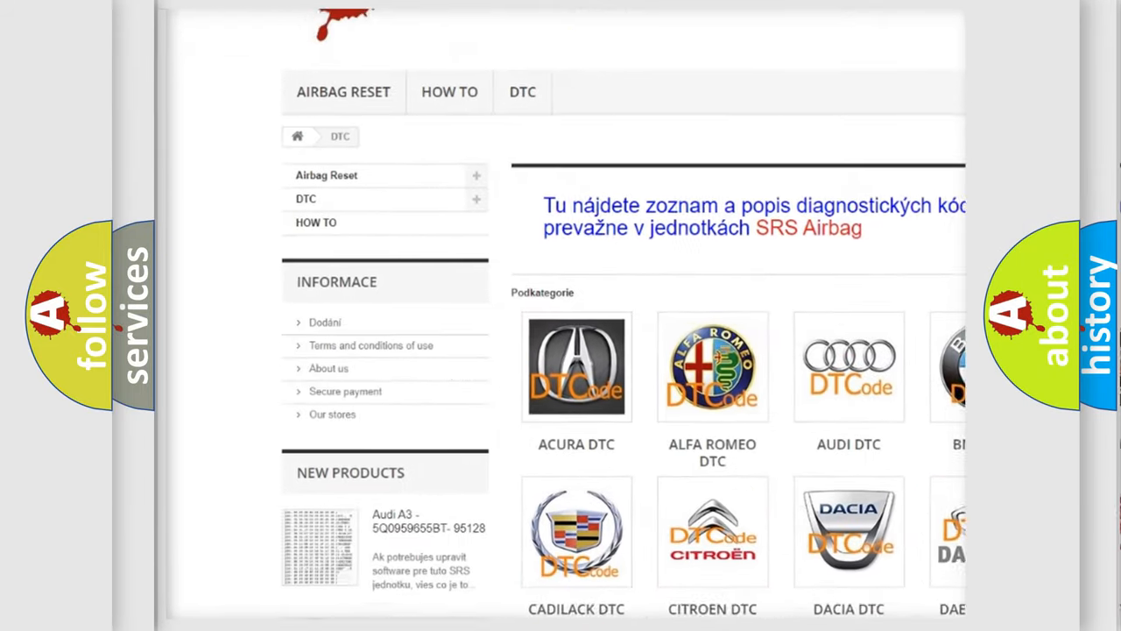
pyautogui.scroll(-3)
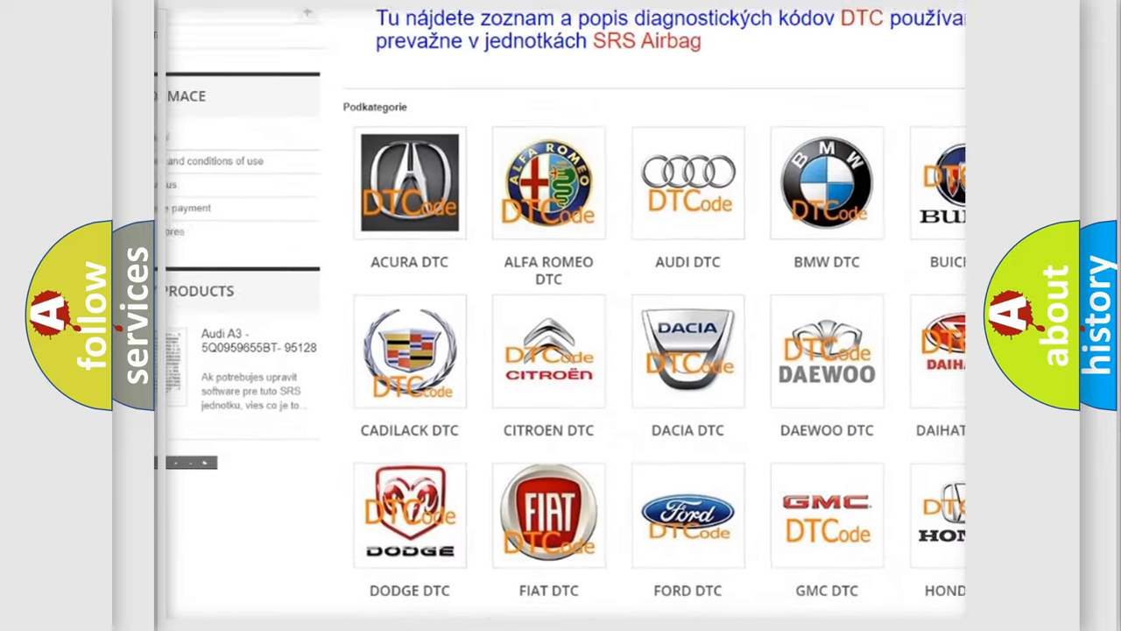
pyautogui.scroll(-3)
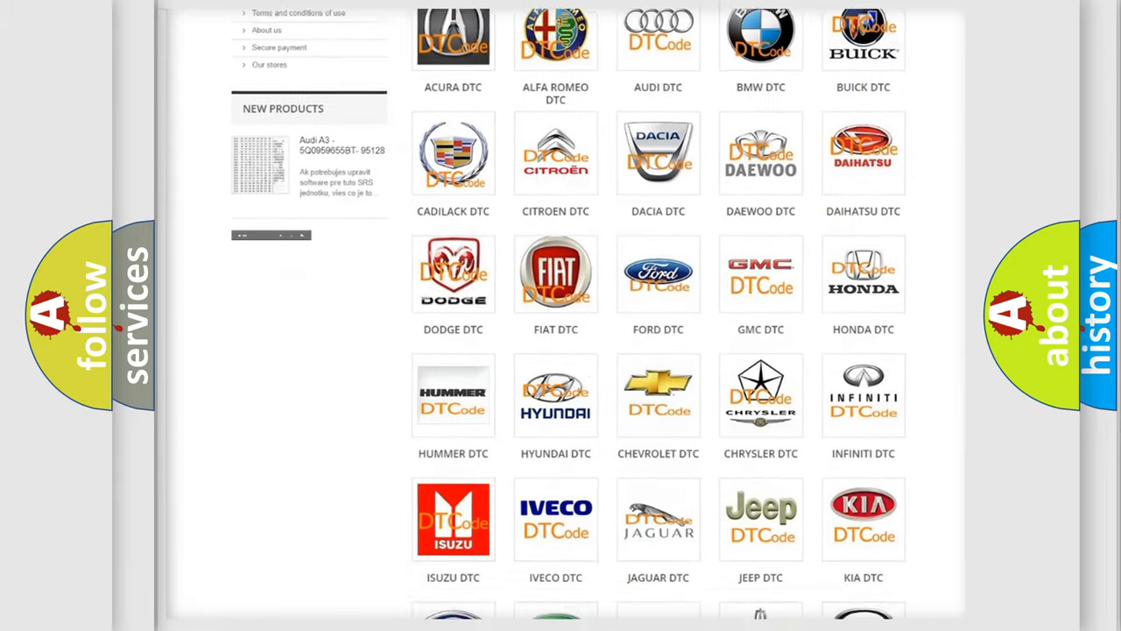
pyautogui.scroll(-3)
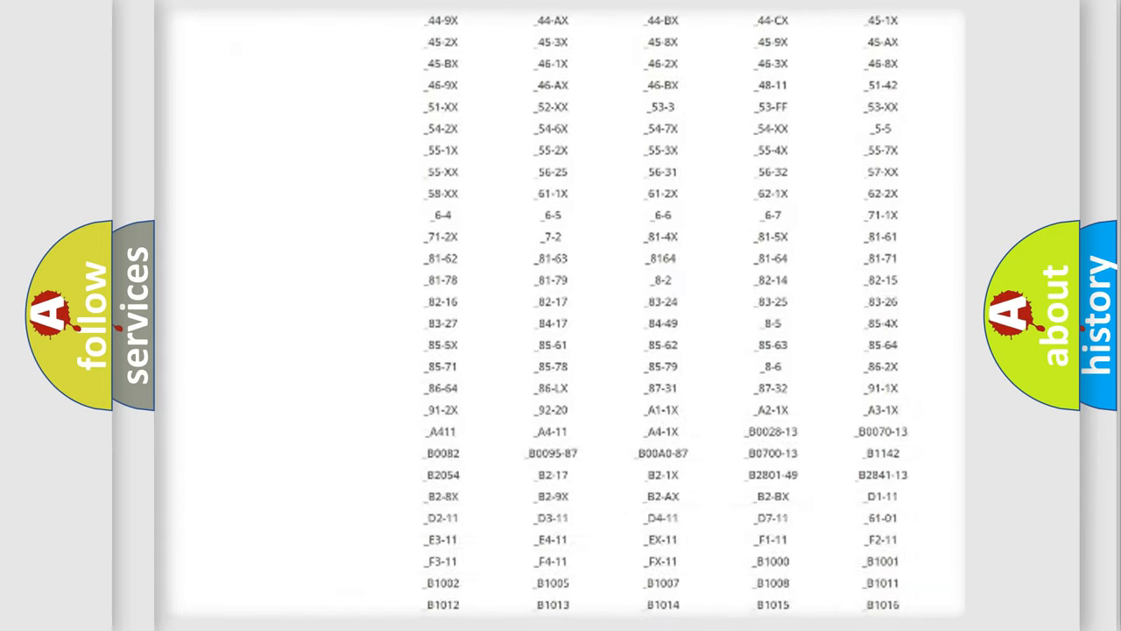
pyautogui.scroll(-3)
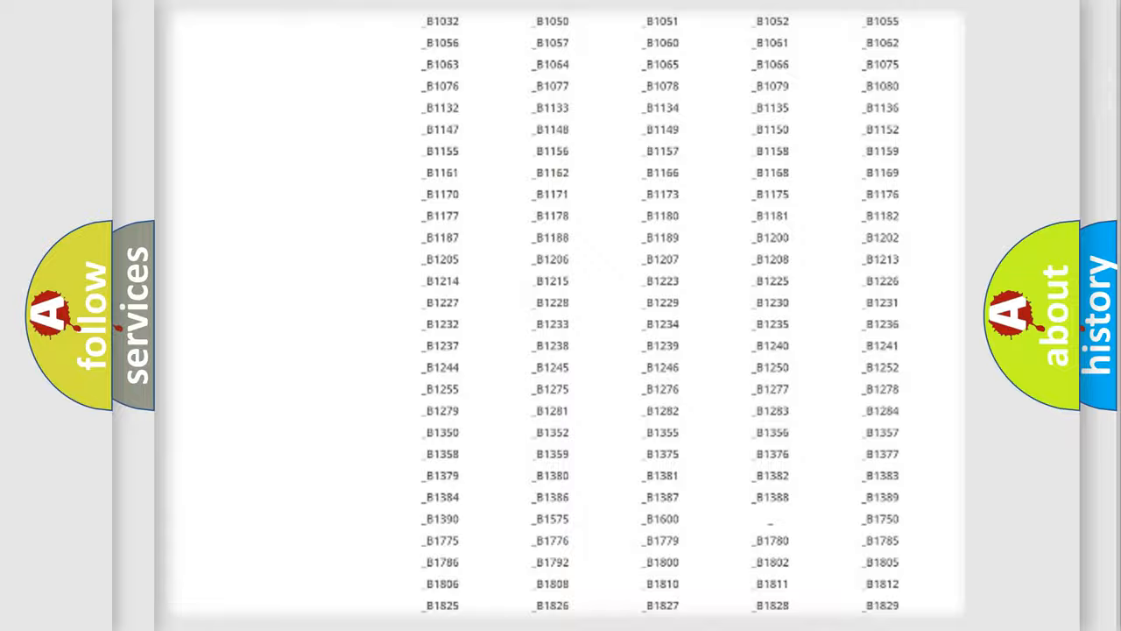